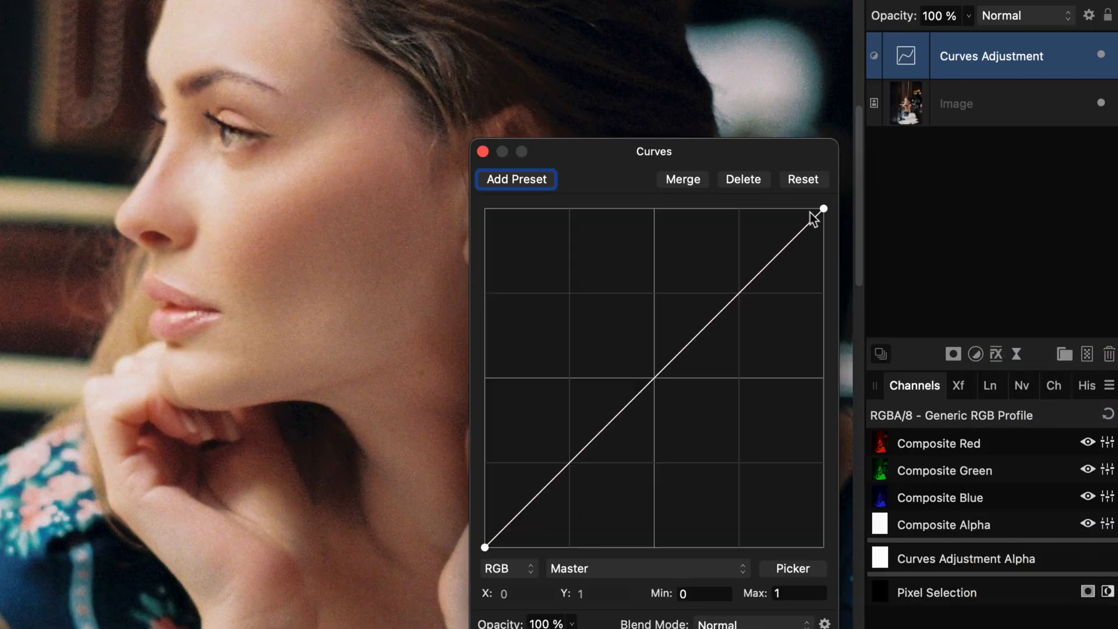
# Set blend modes for the Curves and dark fill layers, then choose the Burn brush.
pyautogui.click(1025, 15)
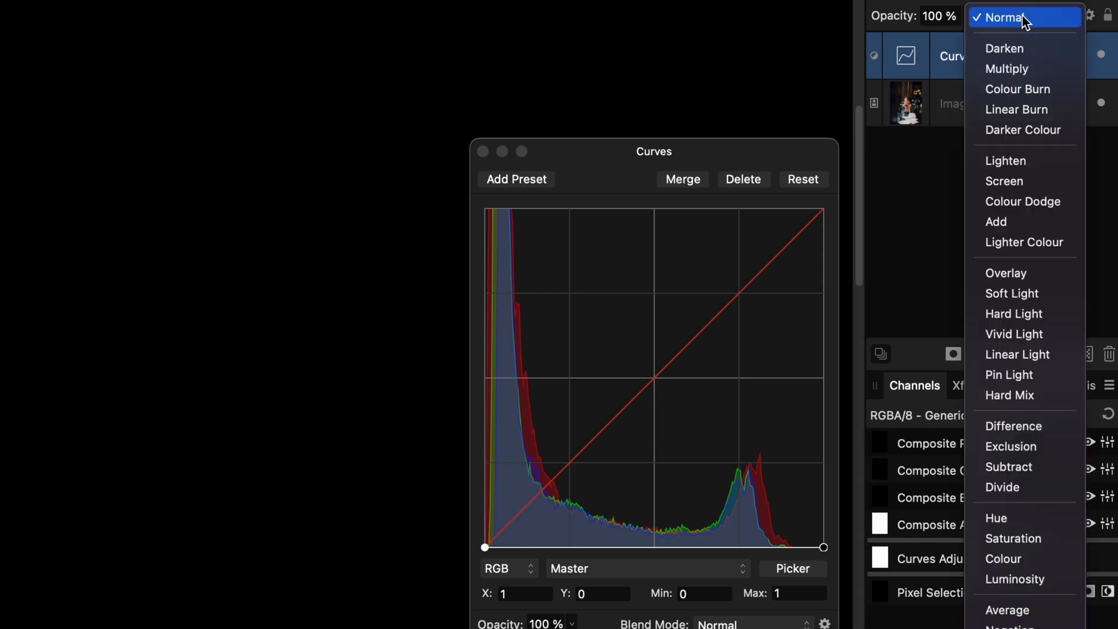
pyautogui.click(1004, 558)
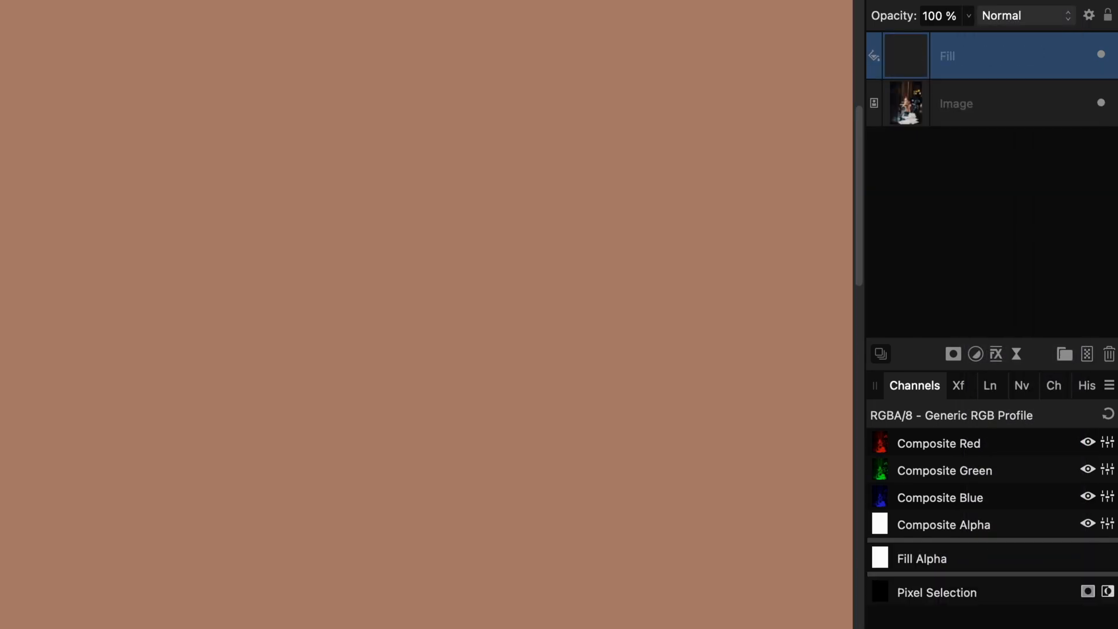
pyautogui.click(1020, 15)
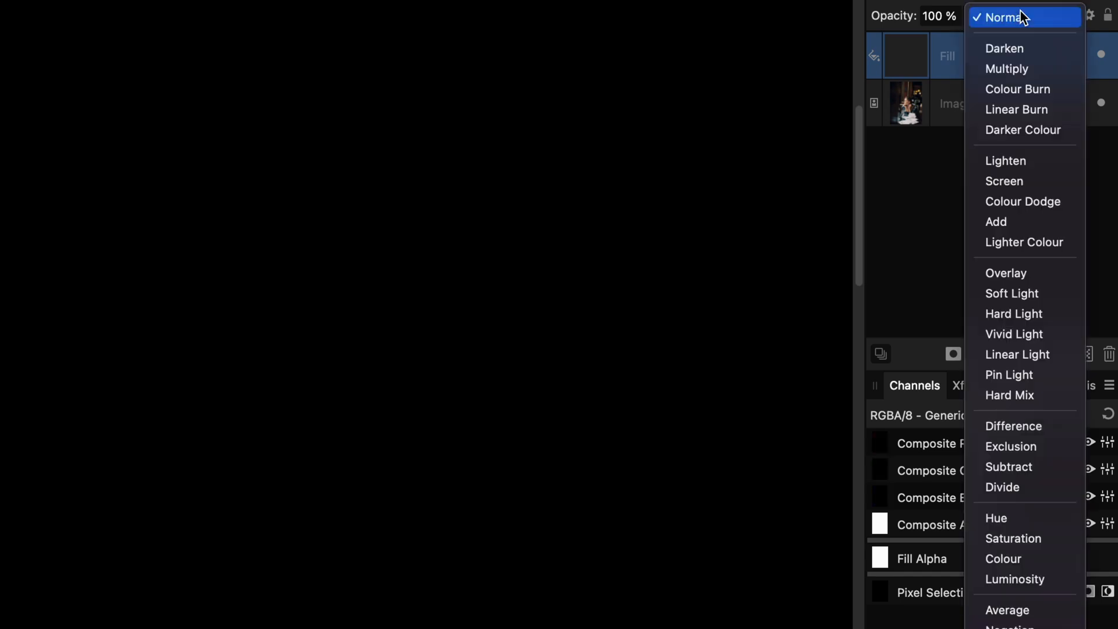
pyautogui.click(1001, 17)
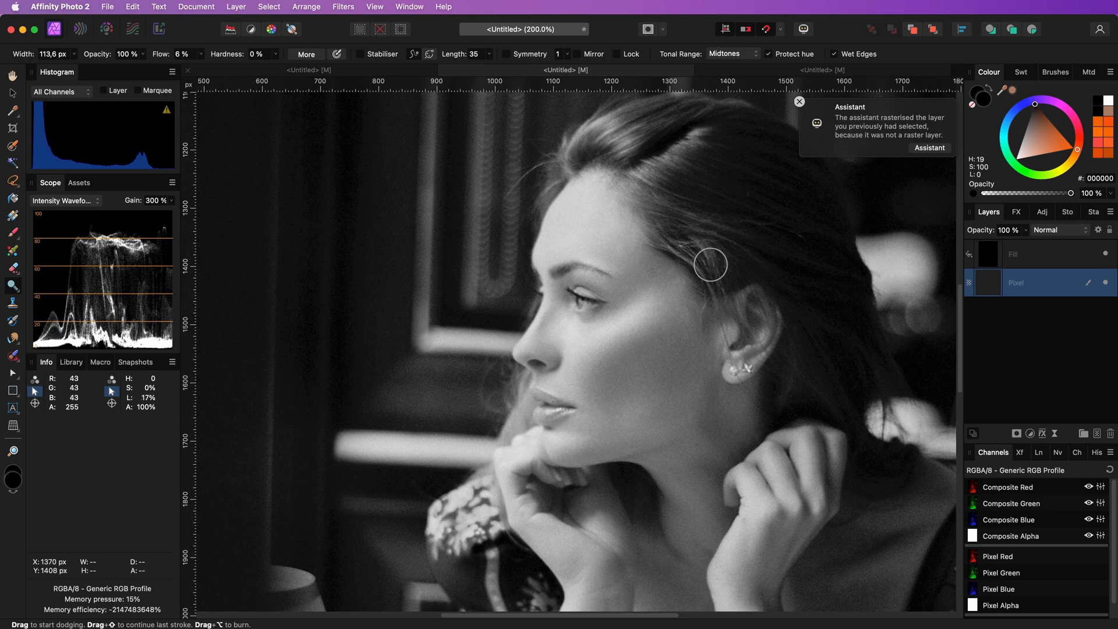
pyautogui.moveTo(759, 497)
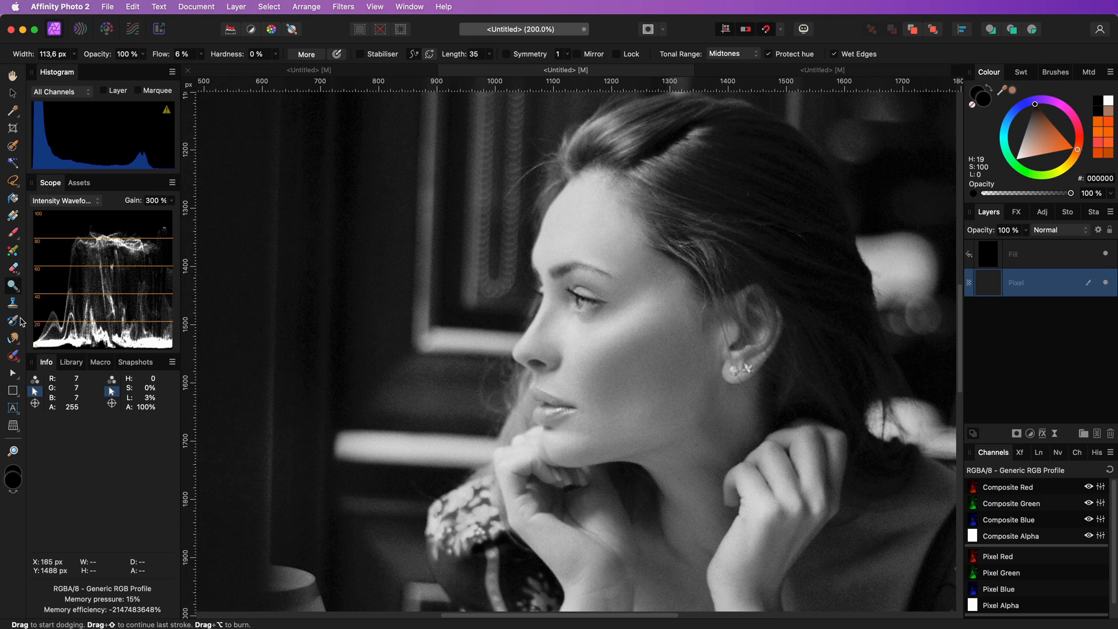
pyautogui.click(12, 285)
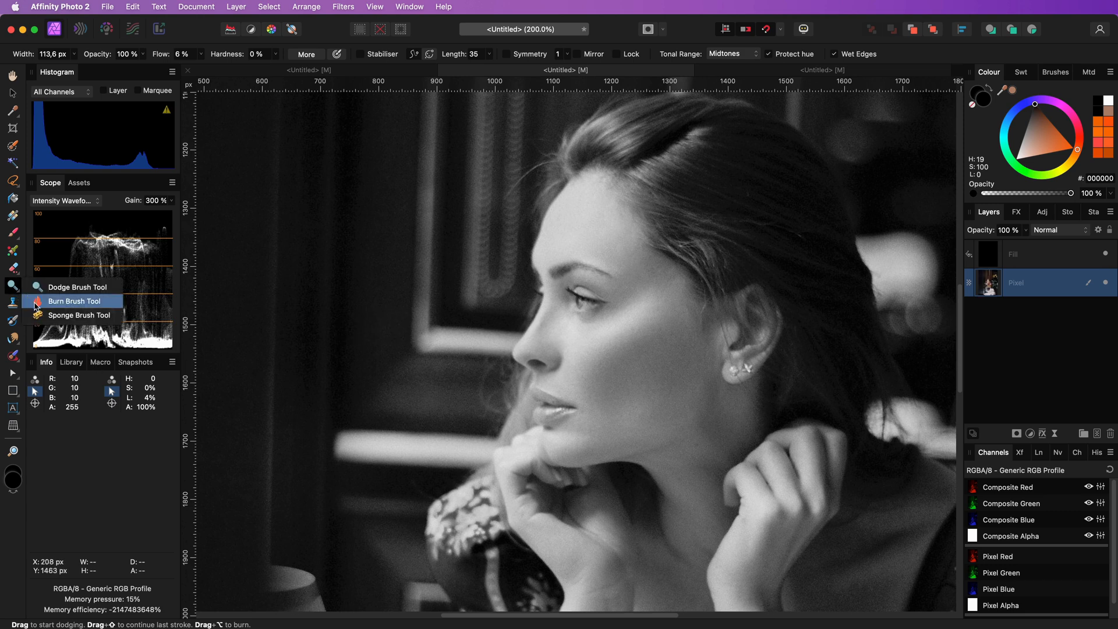
pyautogui.click(74, 301)
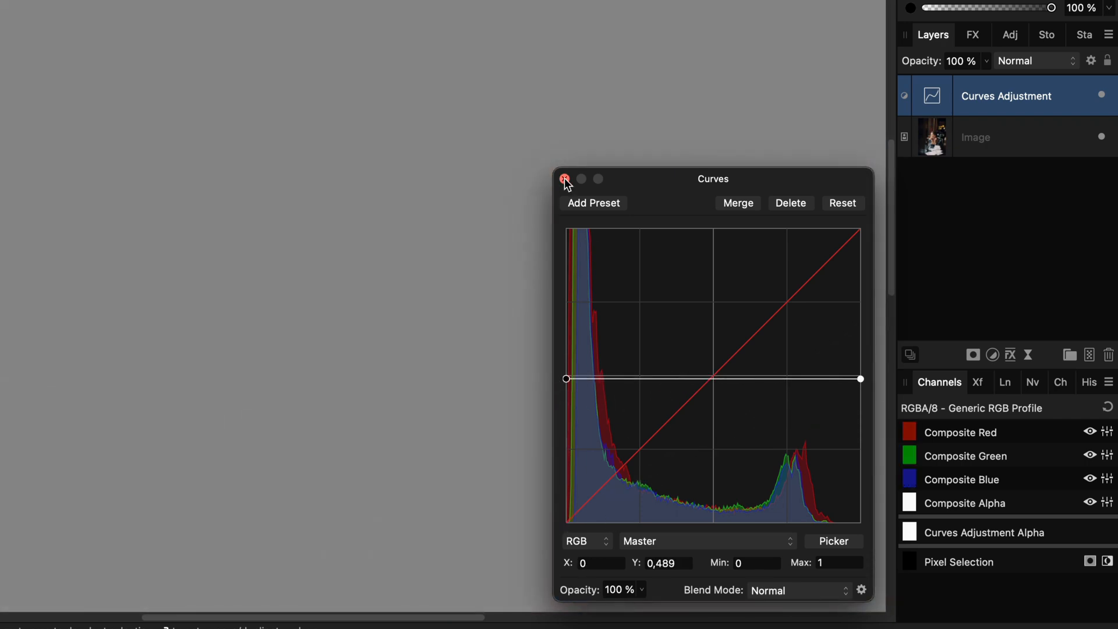
# Close the Curves settings and set the grey fill layer to Luminosity blending.
pyautogui.click(566, 179)
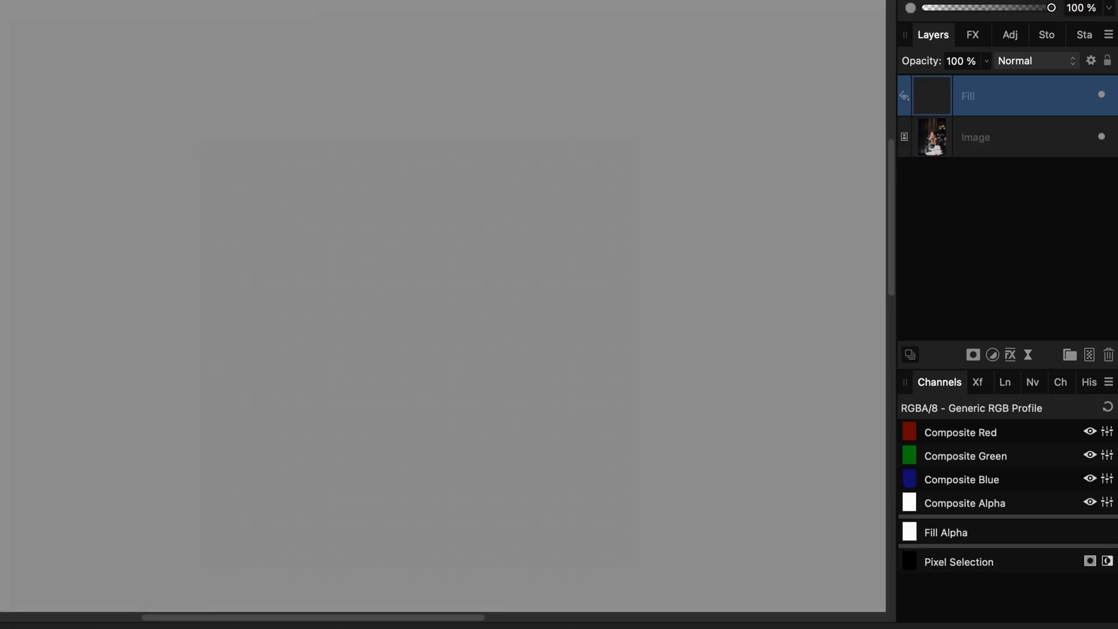
pyautogui.click(1035, 60)
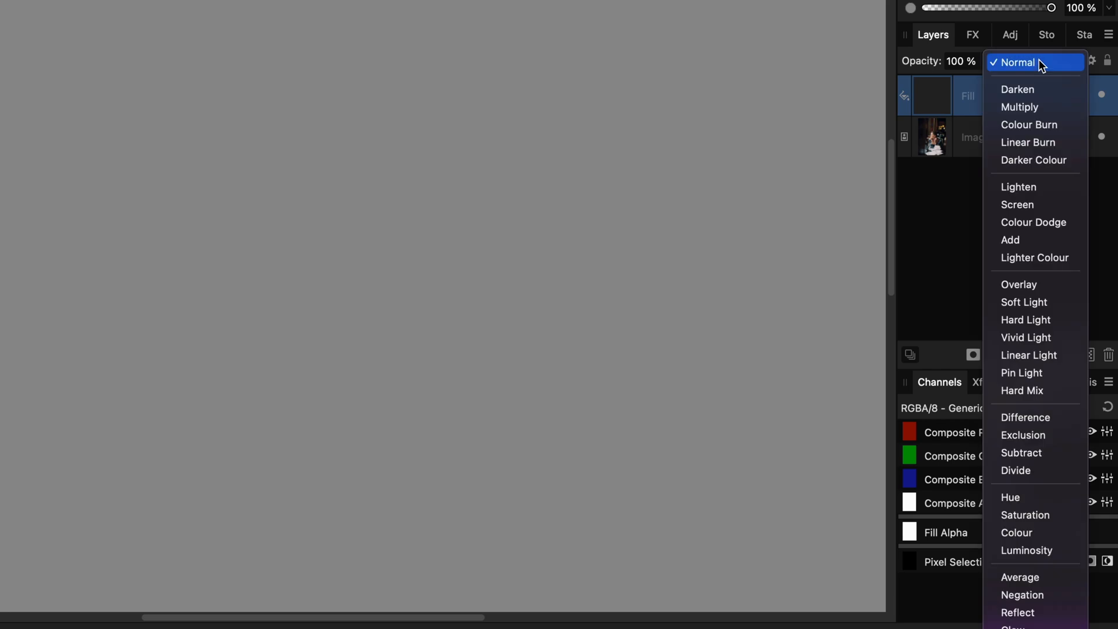
pyautogui.click(1026, 549)
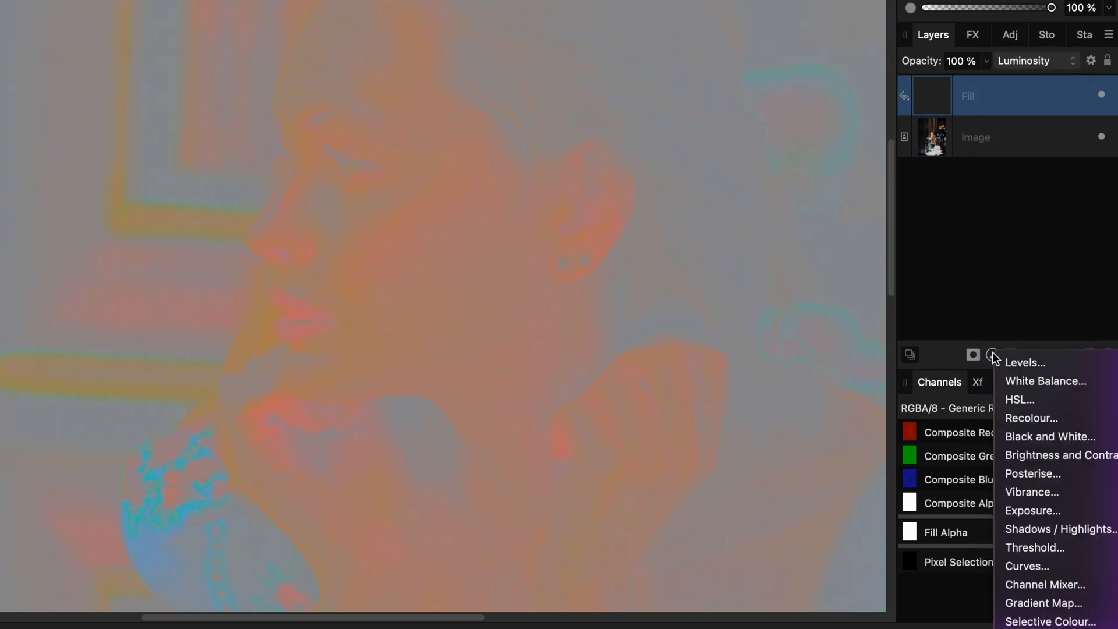
# Add a Levels adjustment with a raised black level, then paint on the pixel layer.
pyautogui.click(1025, 362)
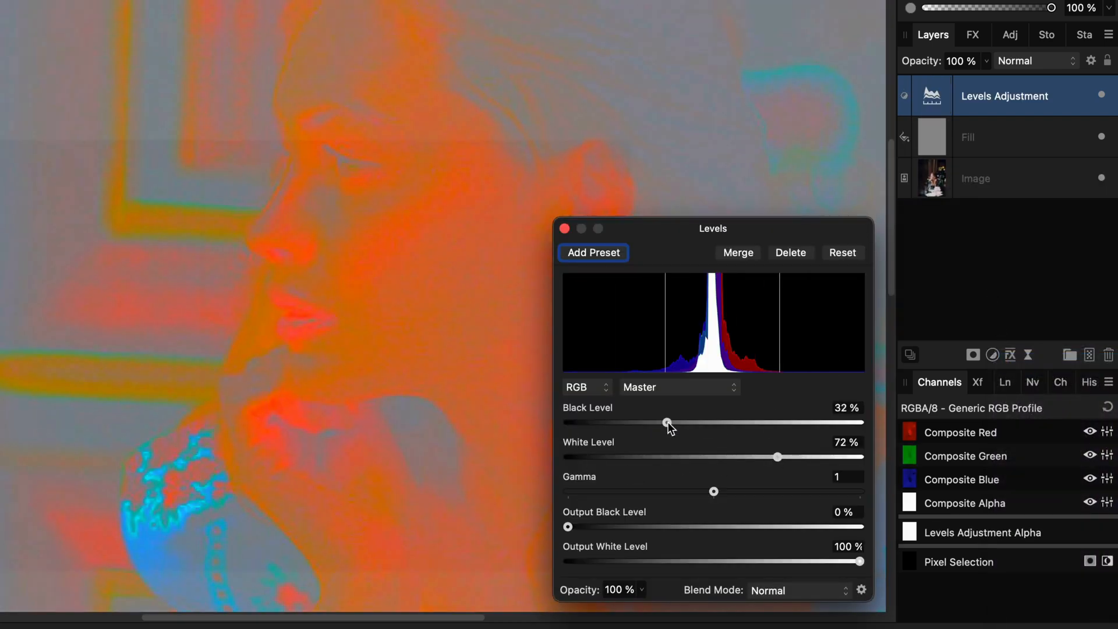
pyautogui.click(564, 229)
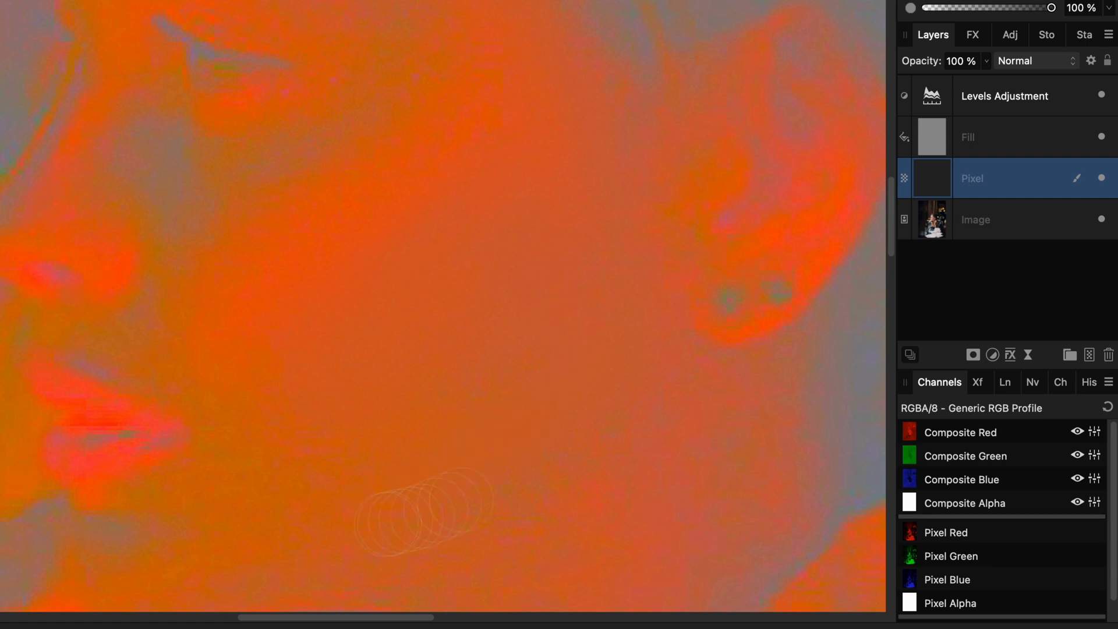
pyautogui.click(1034, 61)
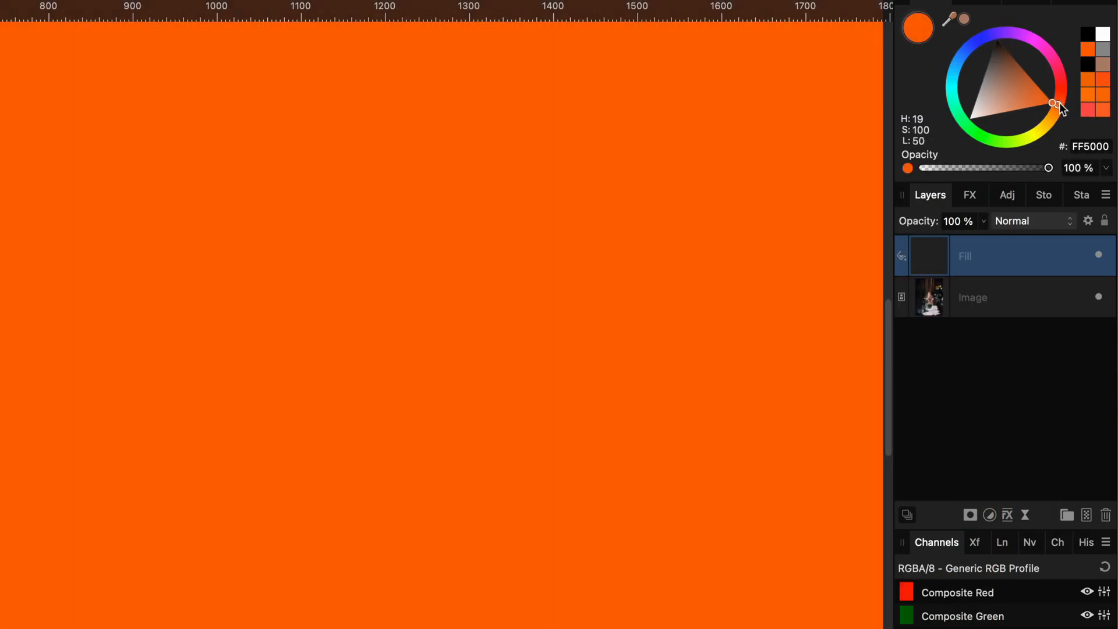
# Colour the fill red (FF0500), blend it as Saturation, and select the portrait layer.
pyautogui.click(1023, 220)
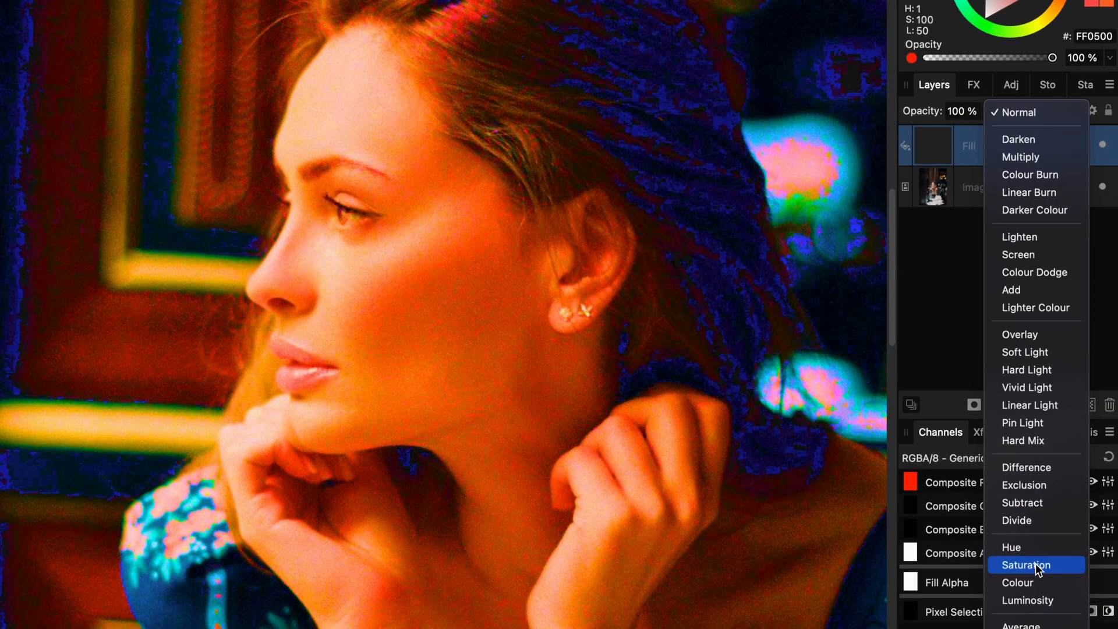
pyautogui.click(1025, 565)
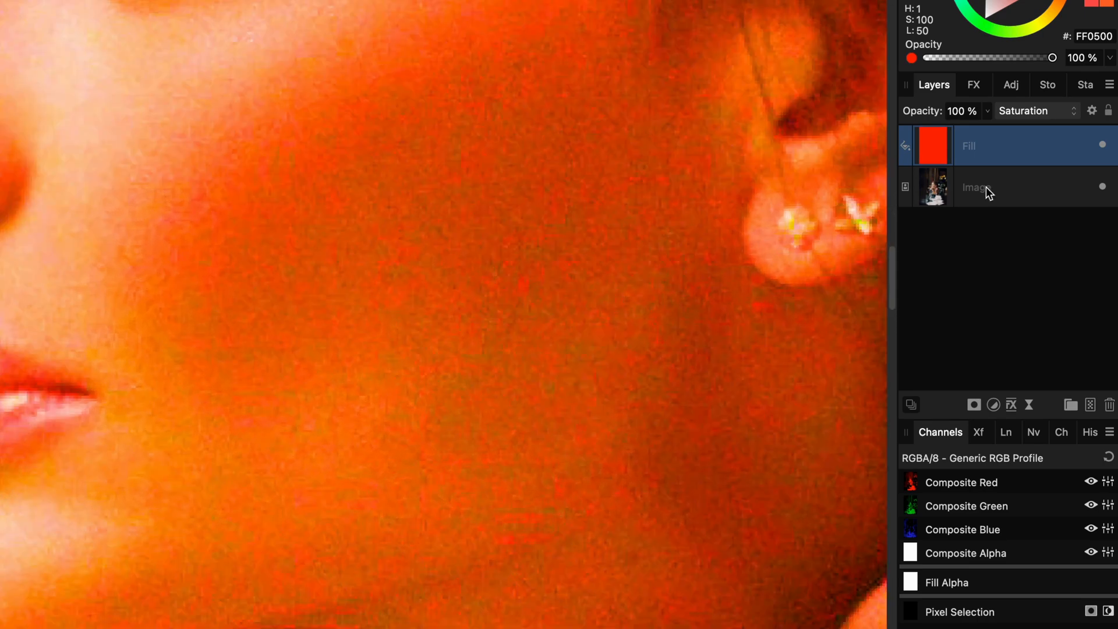
pyautogui.click(998, 187)
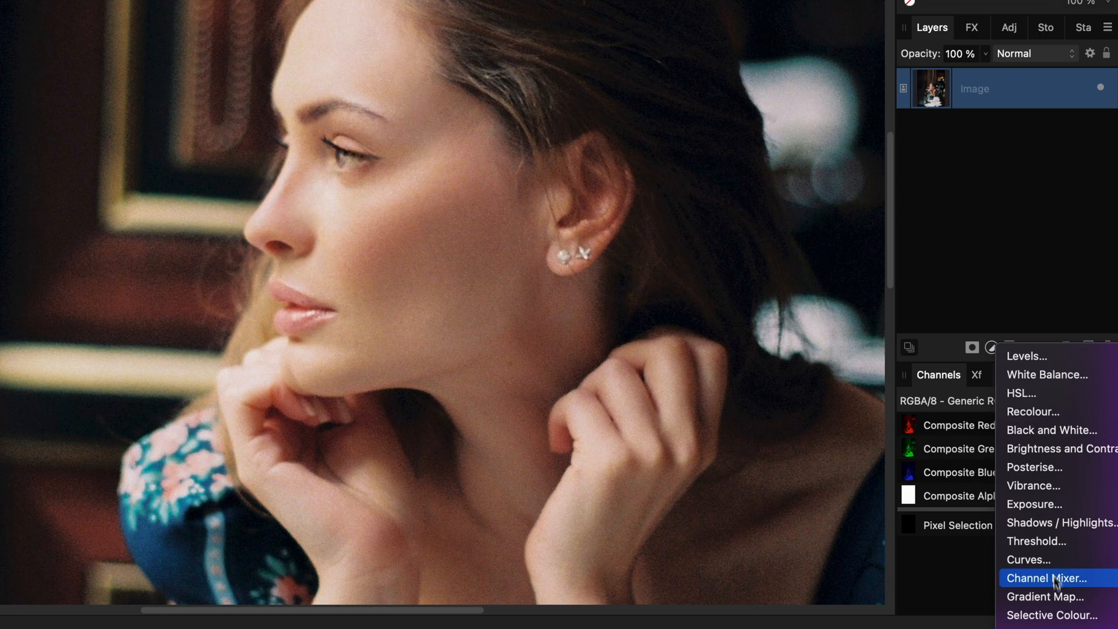
# Add Selective Colour, raise Black for the Blues, Neutrals and Blacks ranges, then close it.
pyautogui.click(1052, 615)
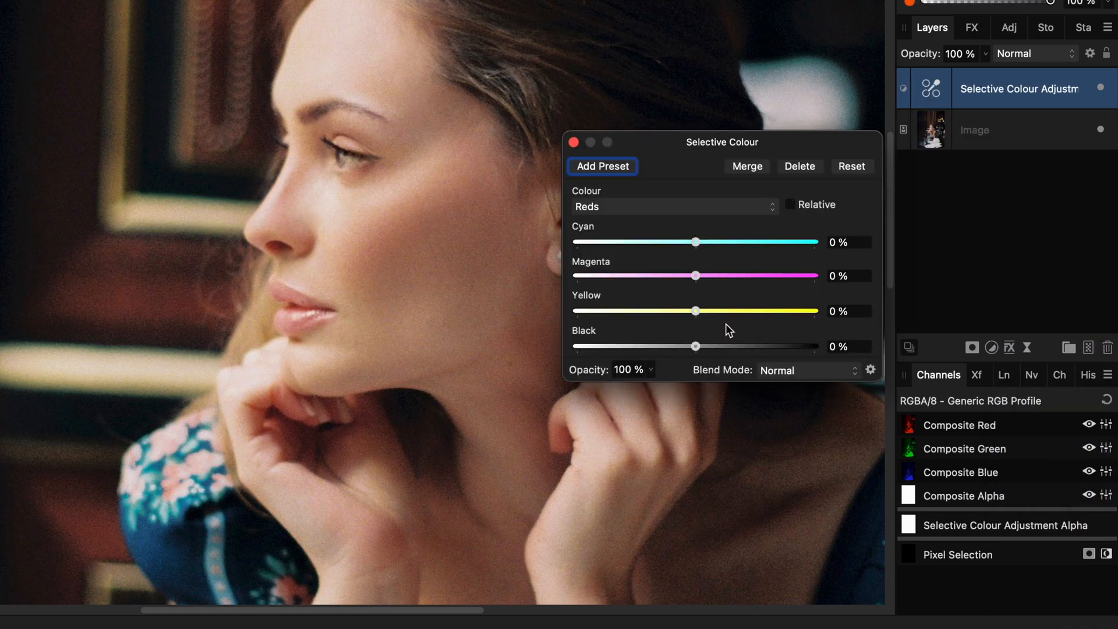
pyautogui.click(674, 206)
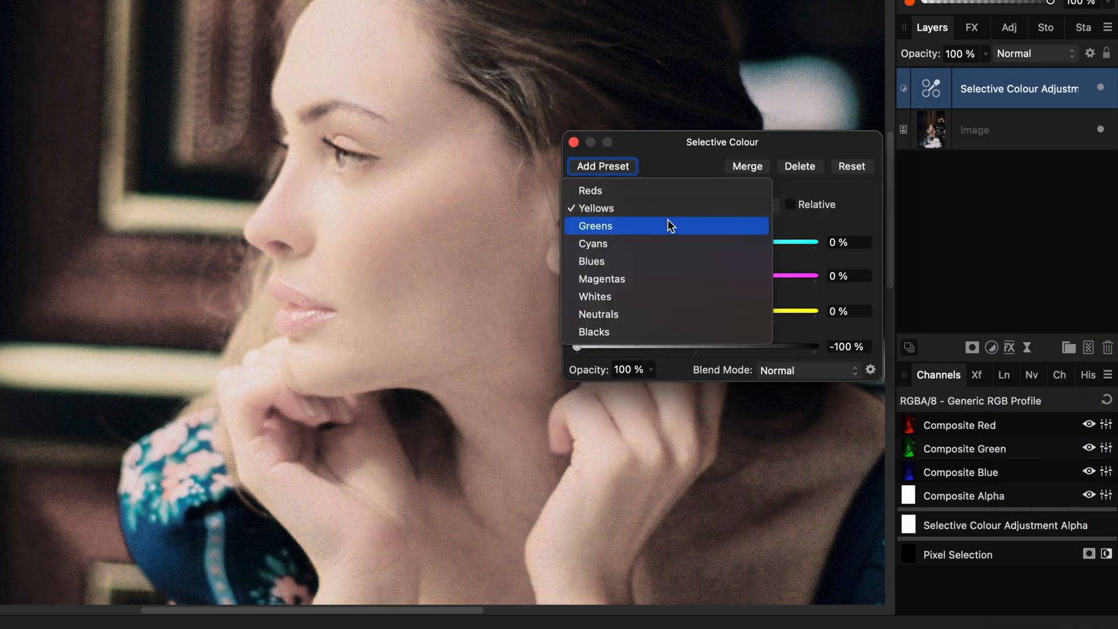
pyautogui.click(591, 261)
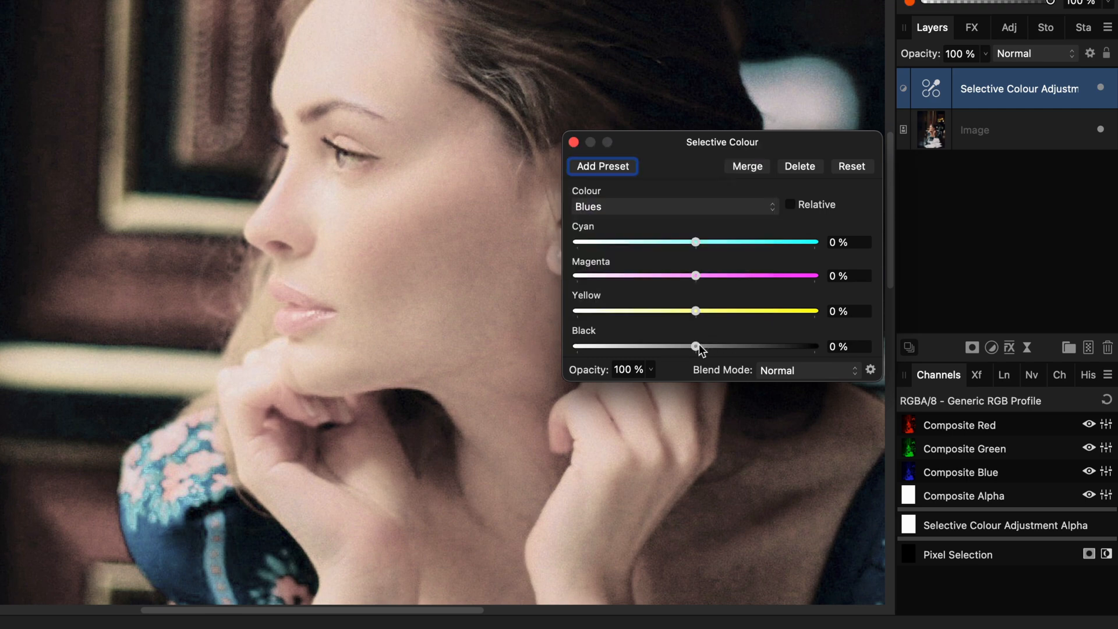
pyautogui.click(673, 207)
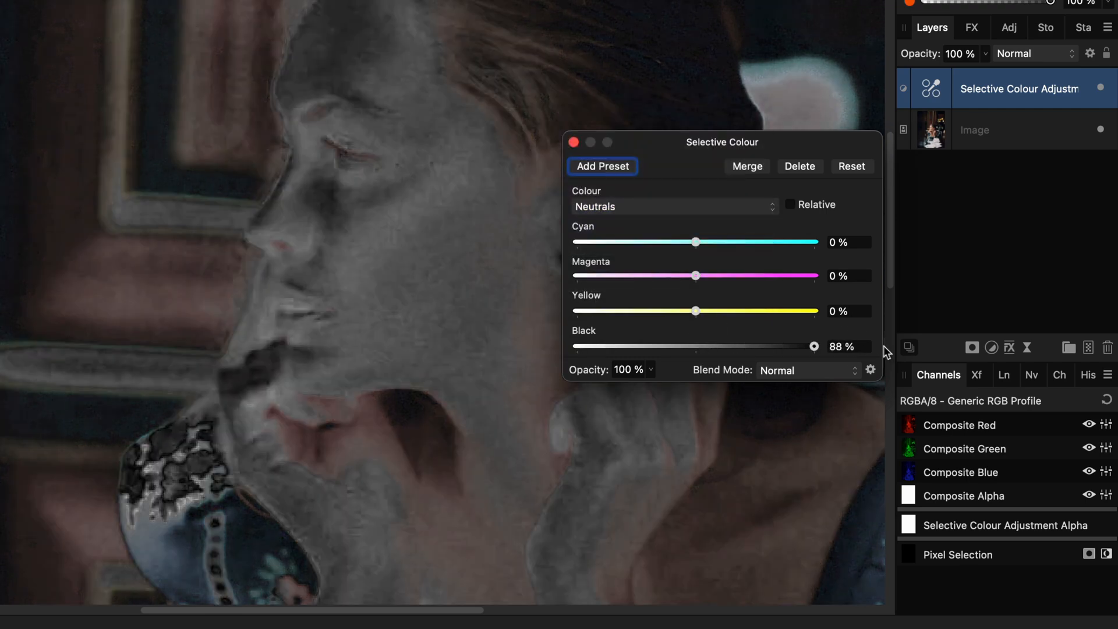
pyautogui.click(674, 206)
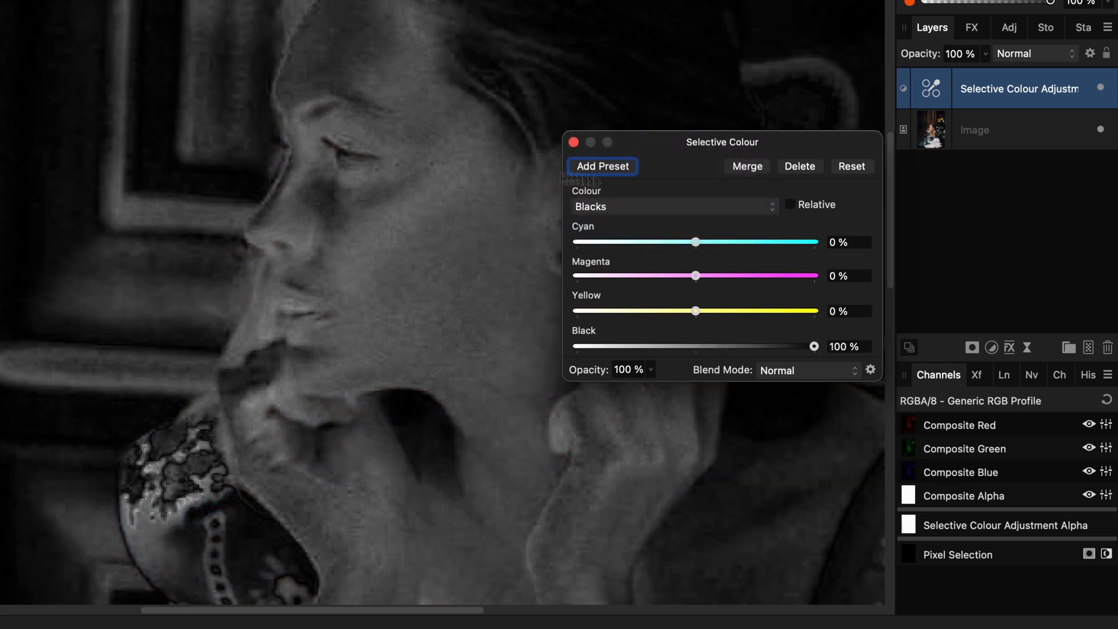
pyautogui.click(573, 142)
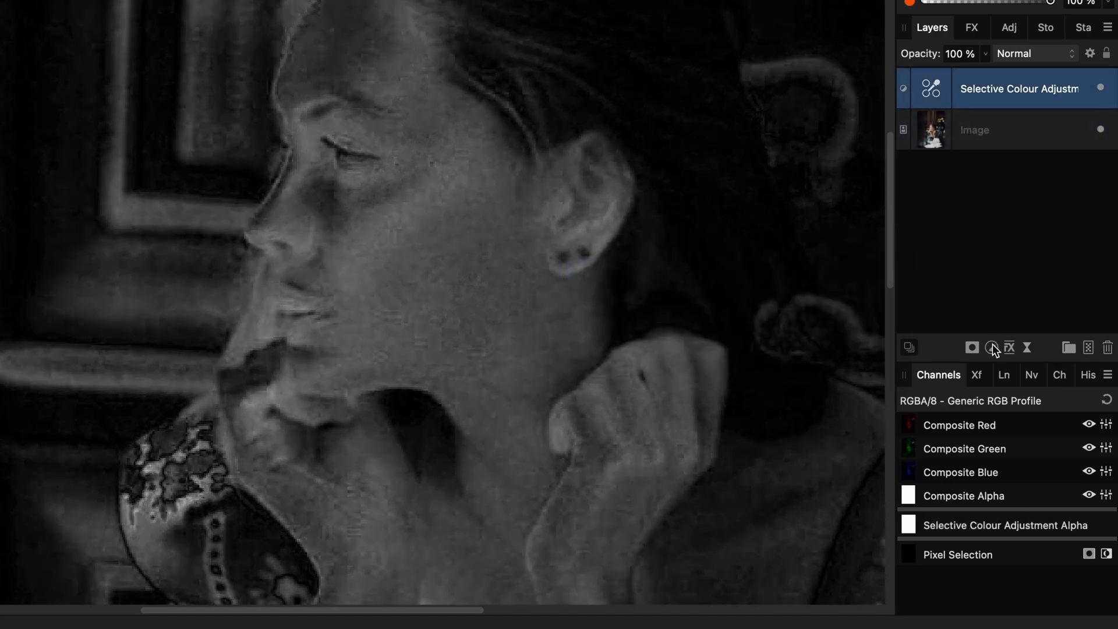
# Add an Invert adjustment from the Layers panel's Adjustments list.
pyautogui.click(991, 349)
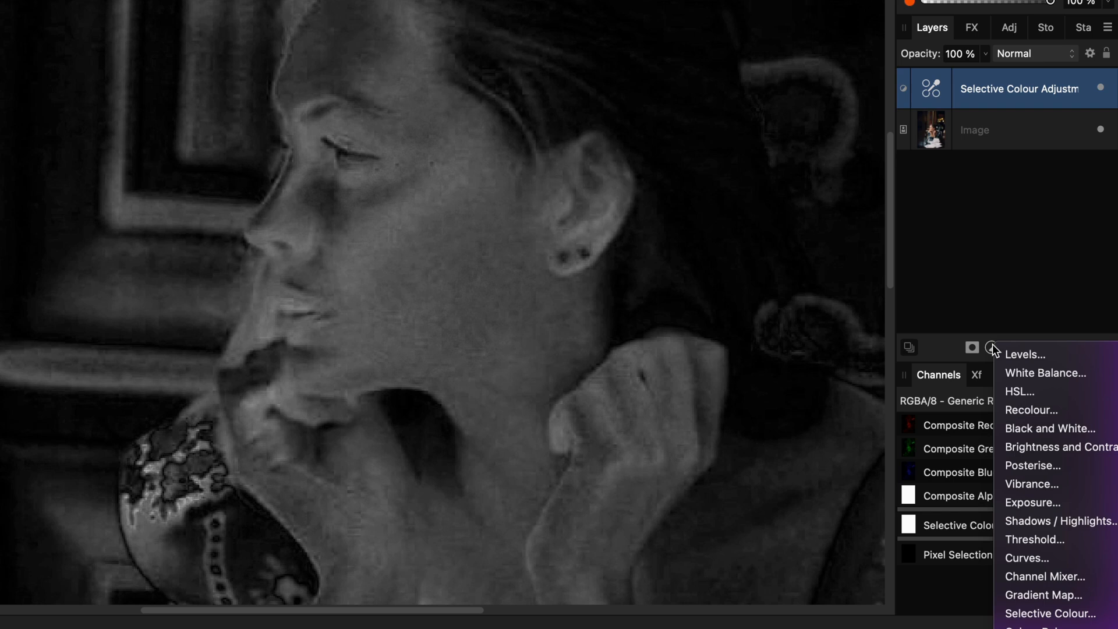
pyautogui.moveTo(1015, 335)
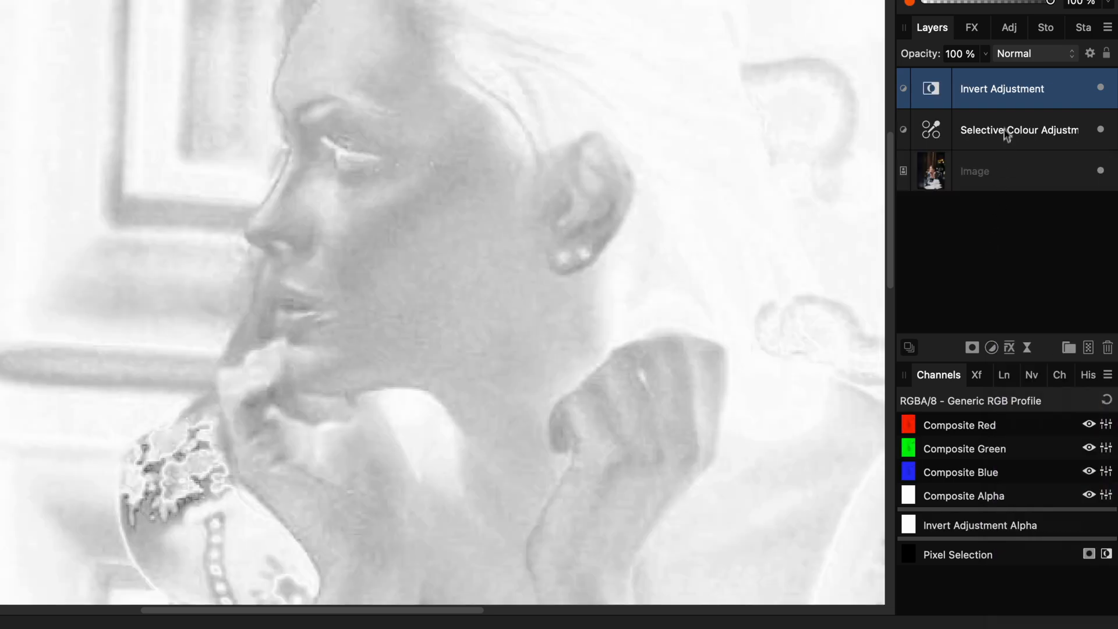
pyautogui.click(1033, 54)
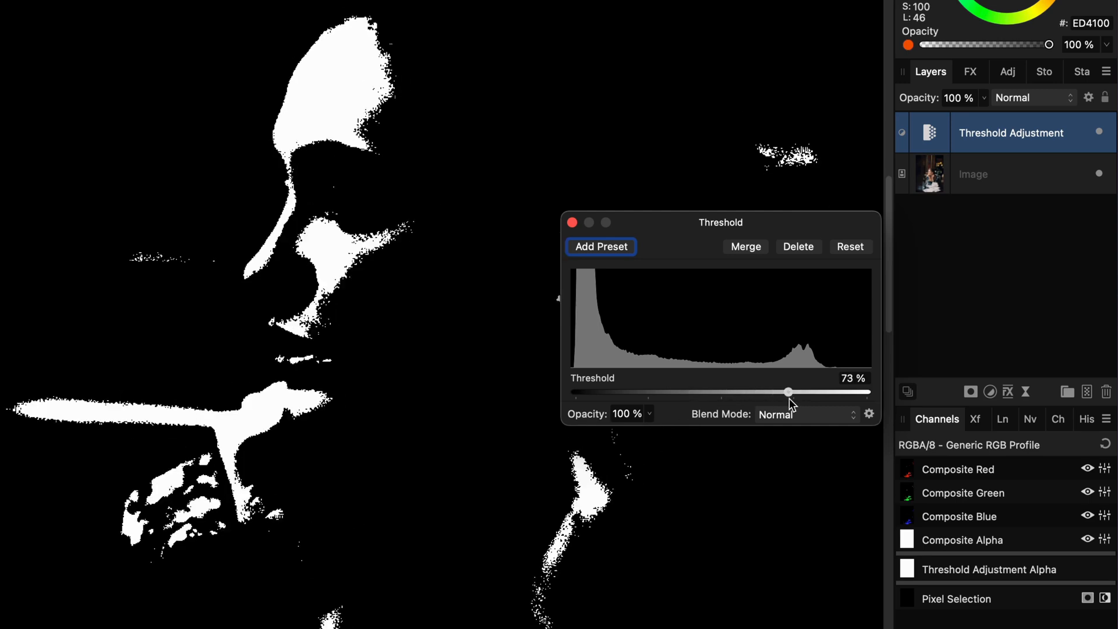
# Set the Threshold layer's blend mode to Multiply, then to Screen.
pyautogui.click(1032, 98)
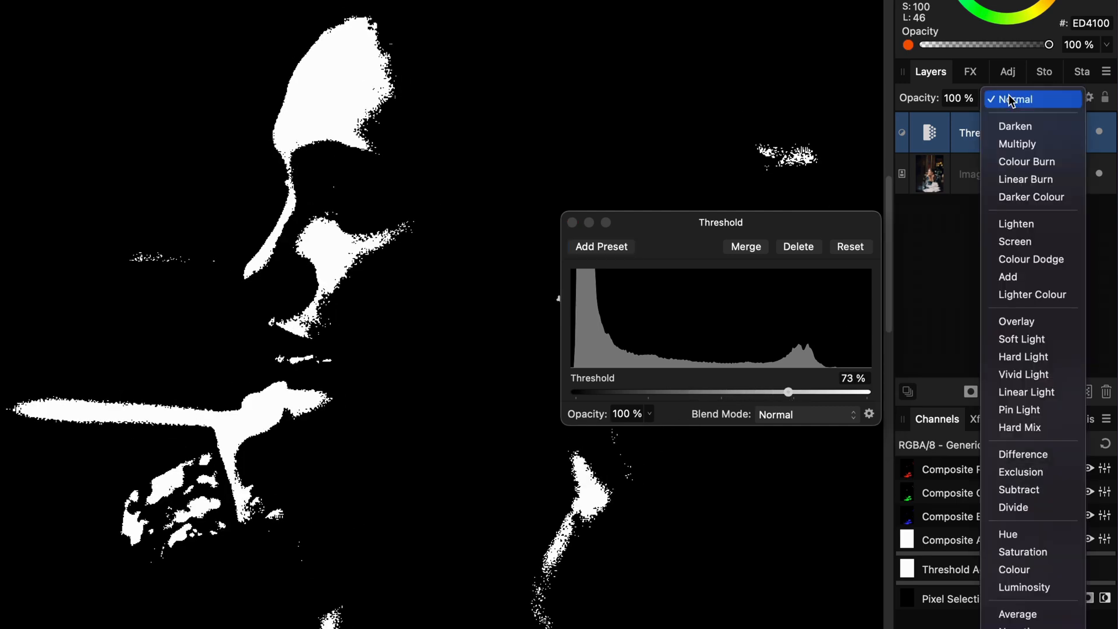
pyautogui.click(1018, 143)
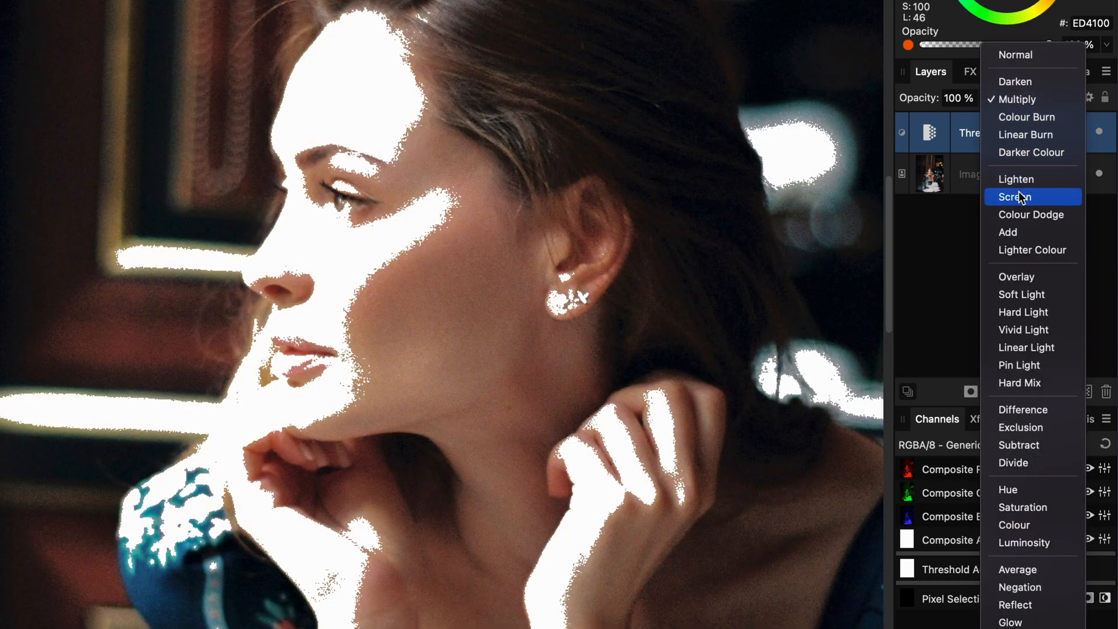
pyautogui.click(1014, 197)
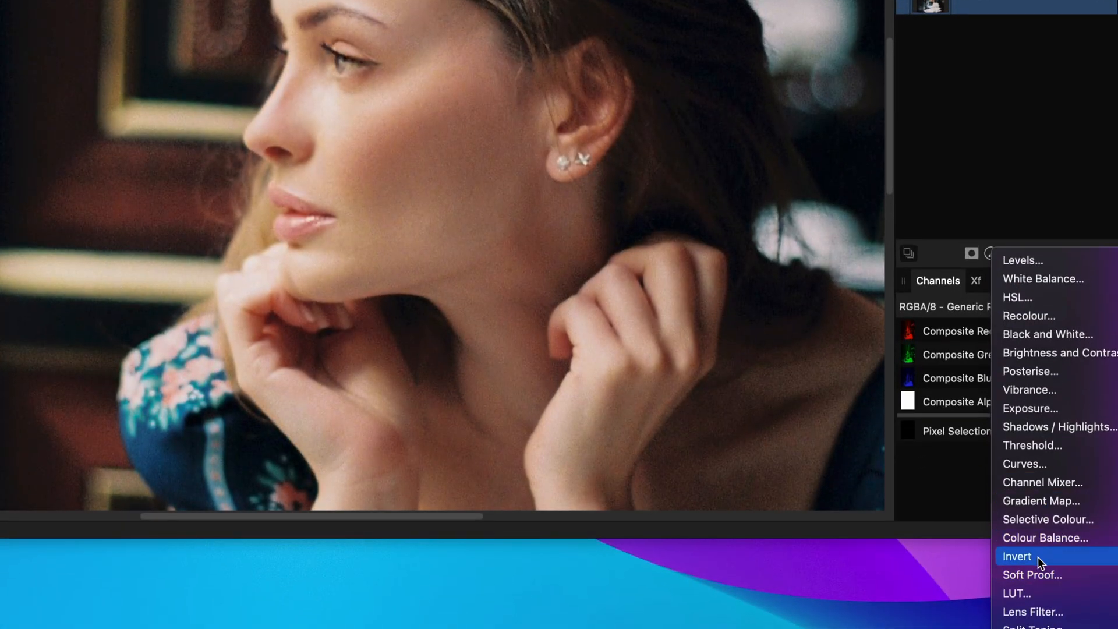
# Add an Invert adjustment layer and untick its visibility.
pyautogui.click(1015, 557)
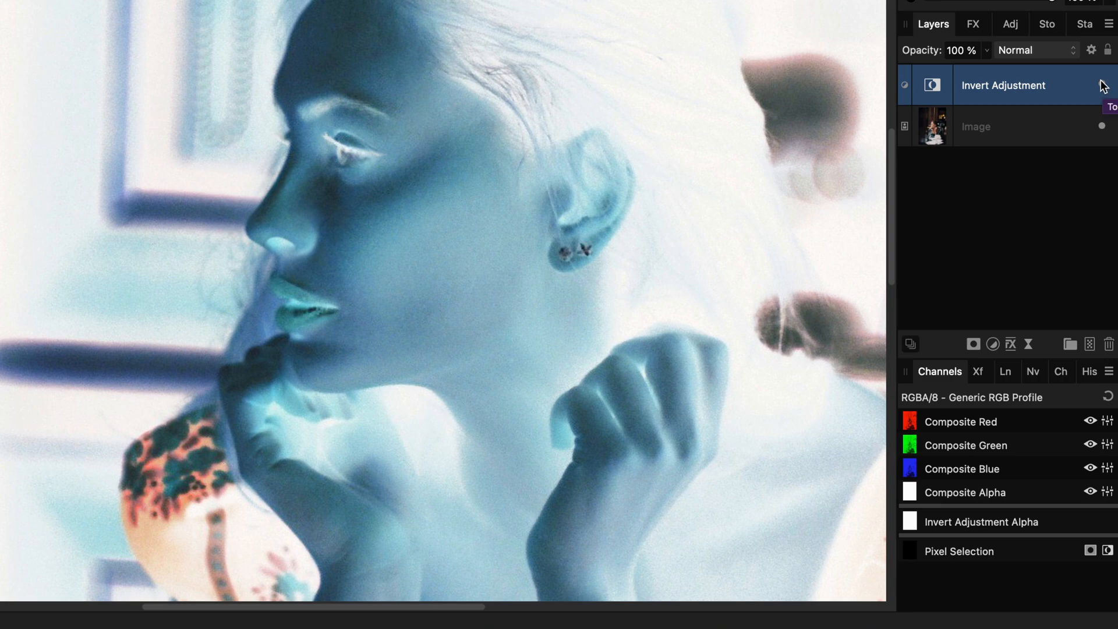
pyautogui.click(904, 85)
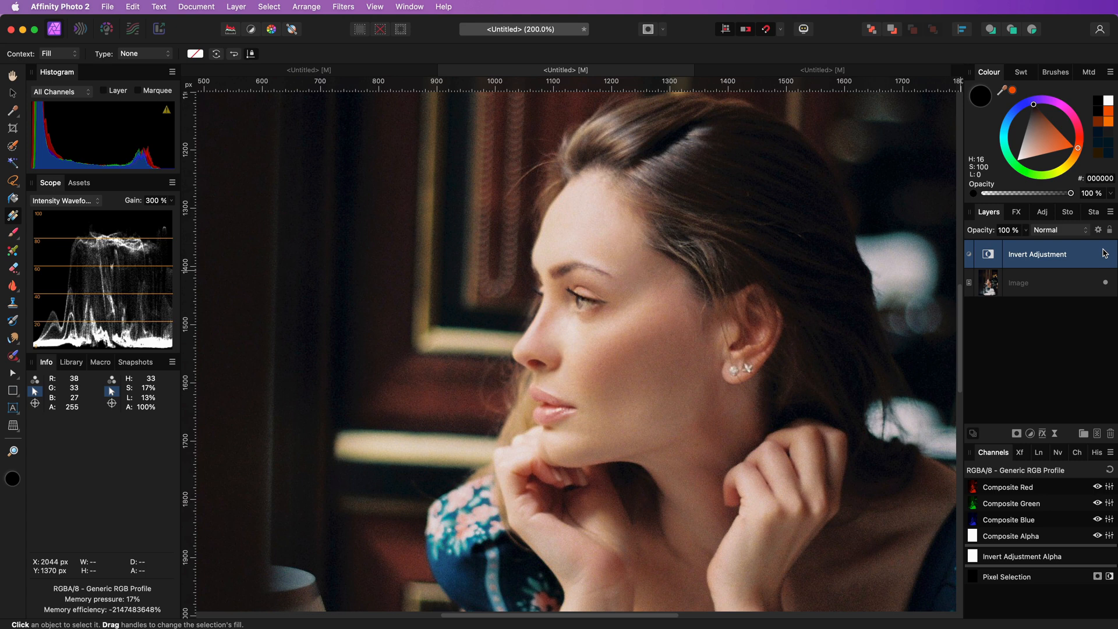
pyautogui.moveTo(1104, 246)
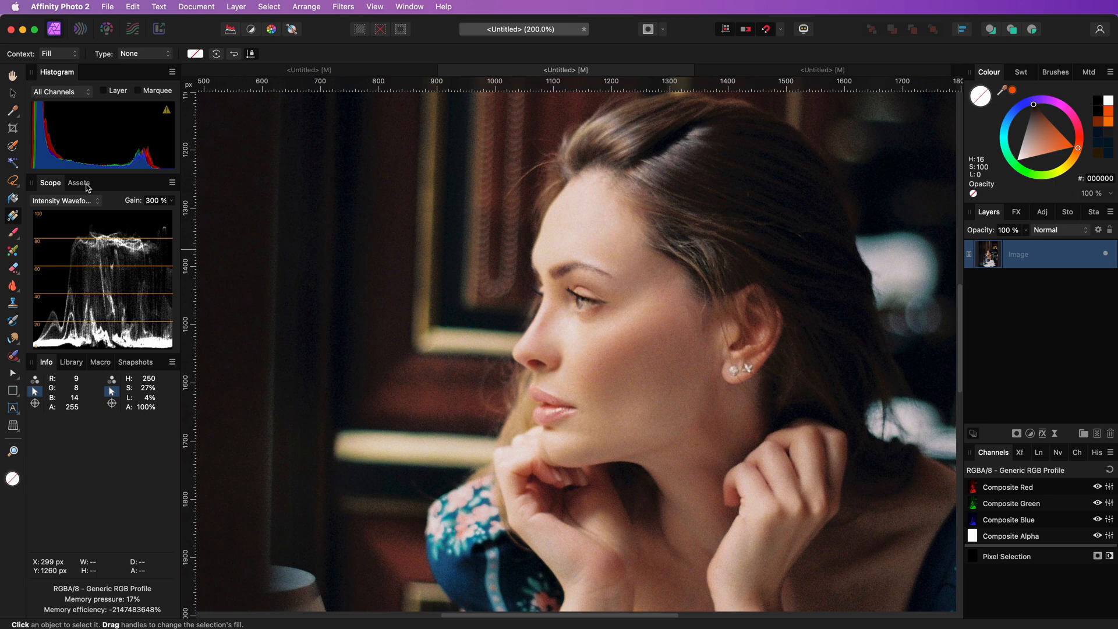
# Show the Assets panel and open its category options menu.
pyautogui.click(171, 182)
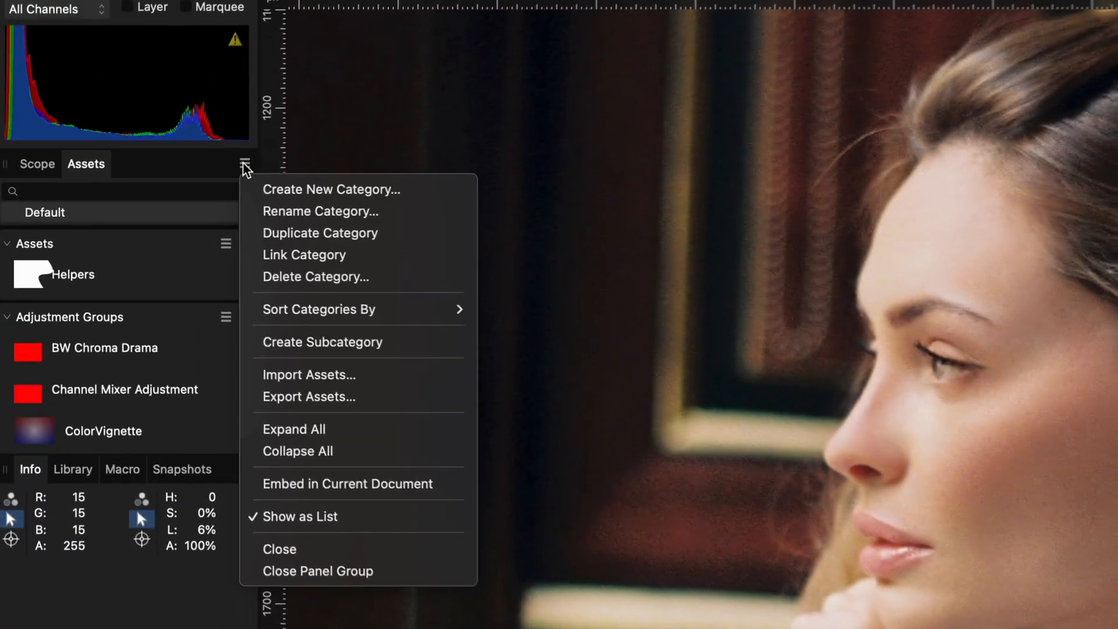
pyautogui.click(577, 382)
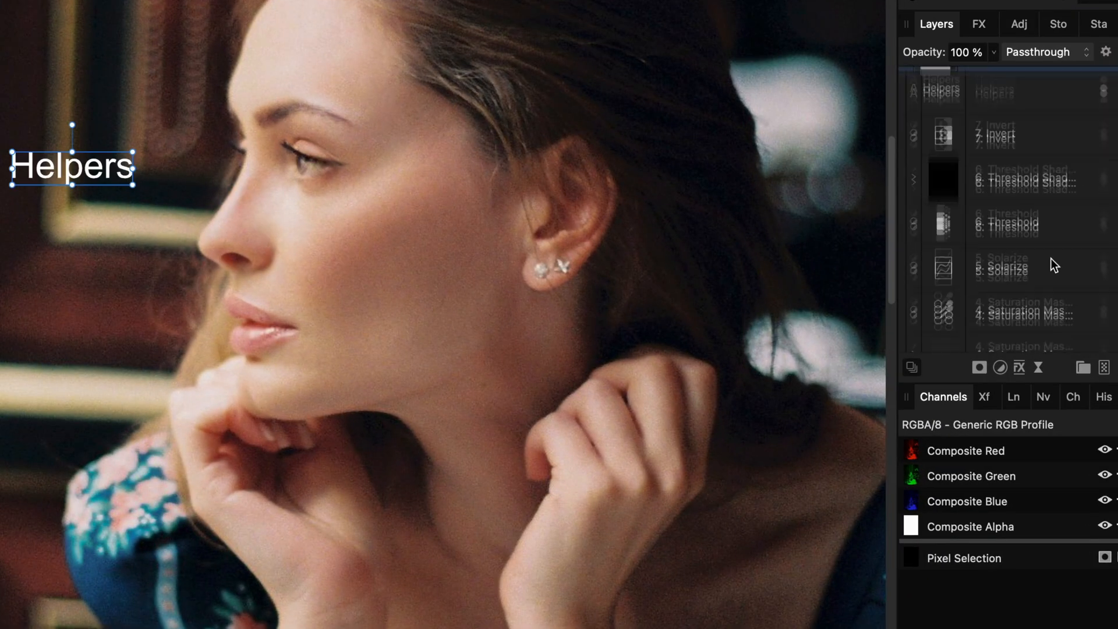
# Scroll the GFinity helper assets and place the Saturation Map Helper on the canvas.
pyautogui.scroll(-3)
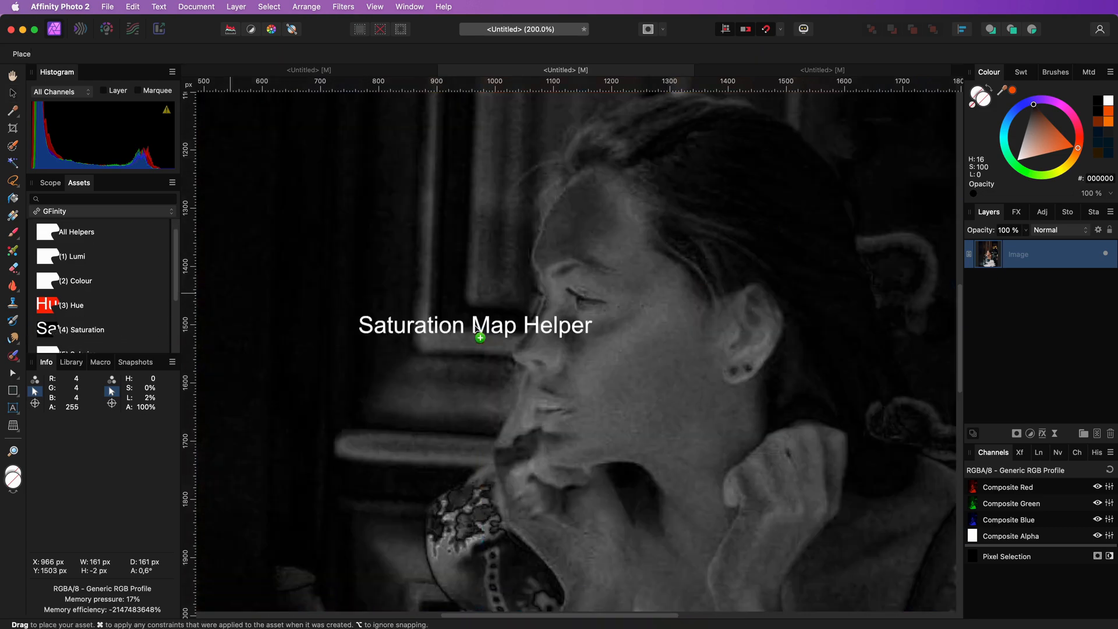
pyautogui.click(474, 324)
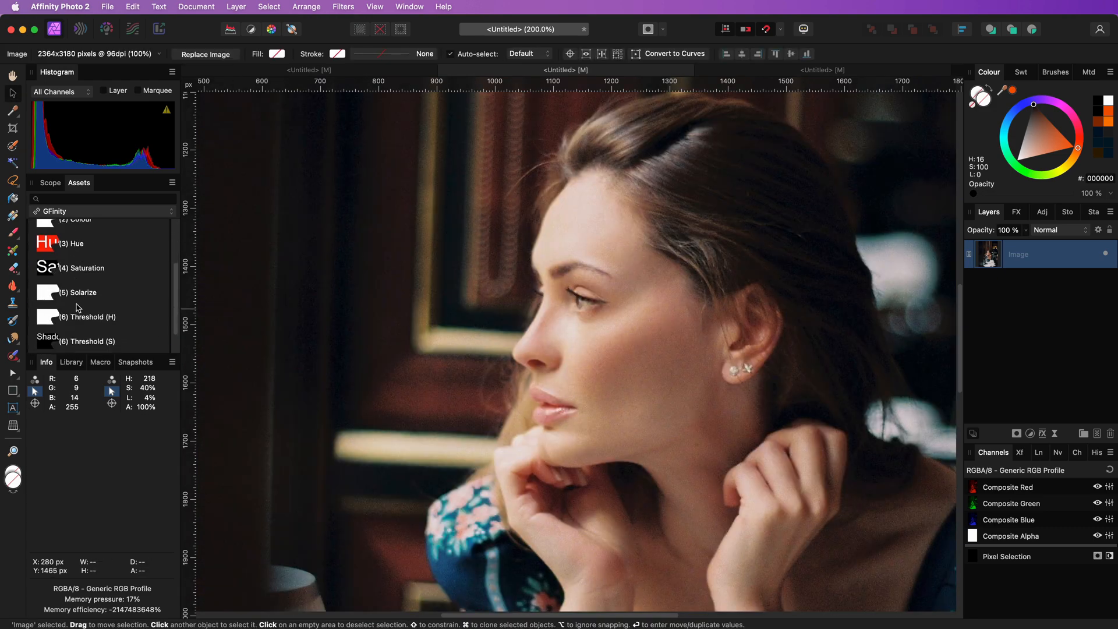